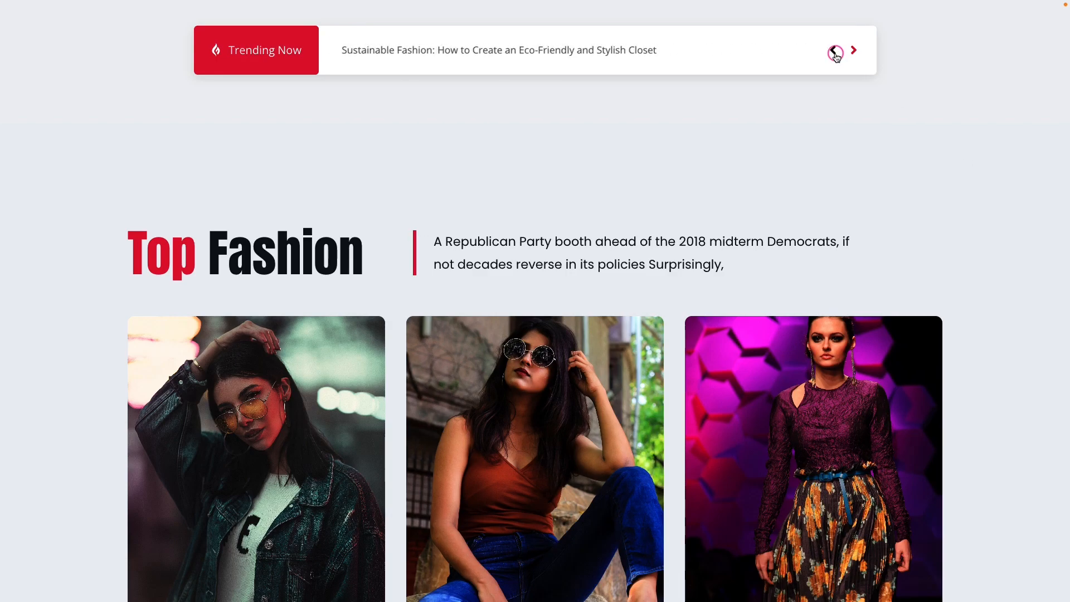
# Go to Installed Plugins, where Essential Blocks and Essential Blocks Pro are both active.
pyautogui.click(853, 50)
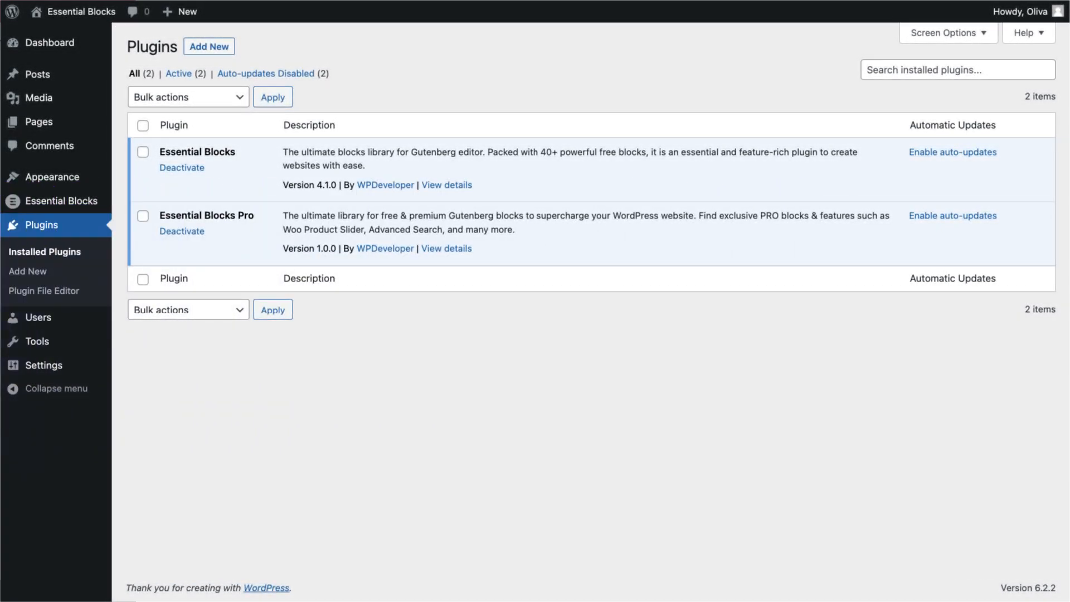
# Turn on the News Ticker block in the Essential Blocks blocks list.
pyautogui.click(61, 200)
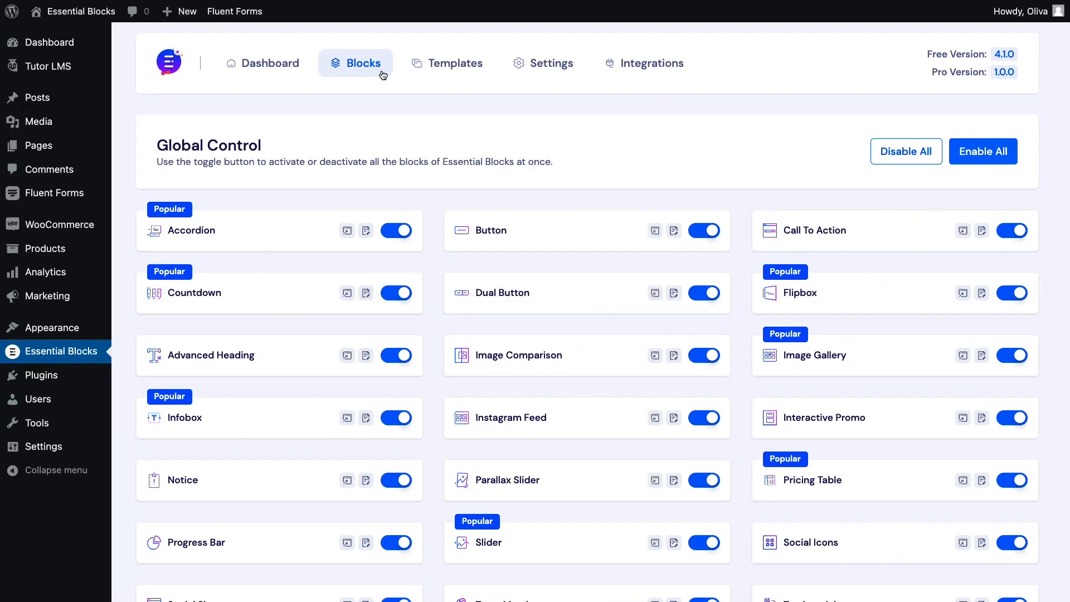
pyautogui.scroll(-3)
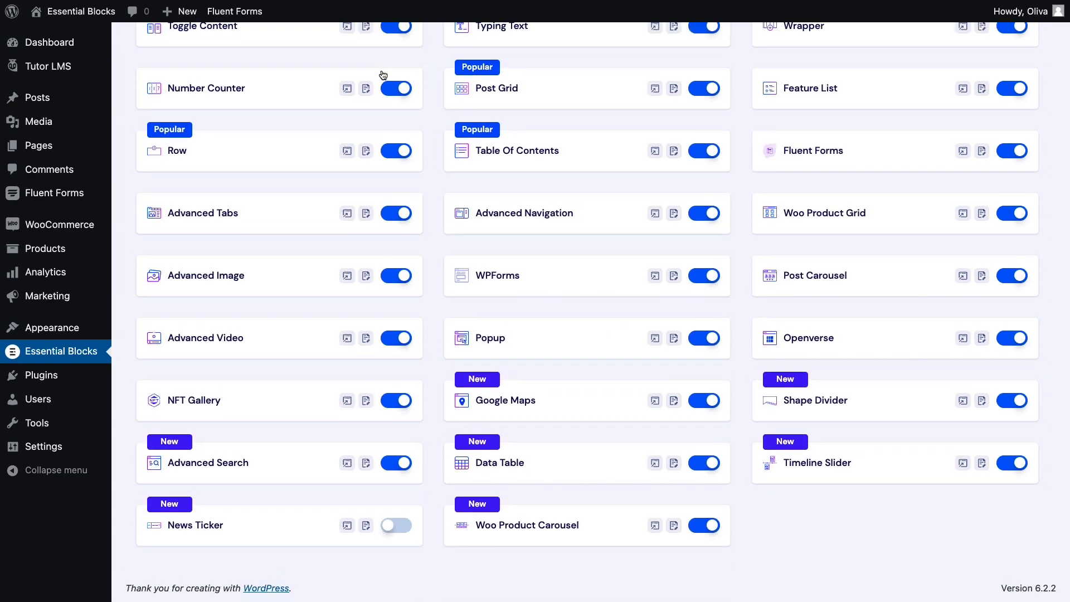
pyautogui.click(396, 525)
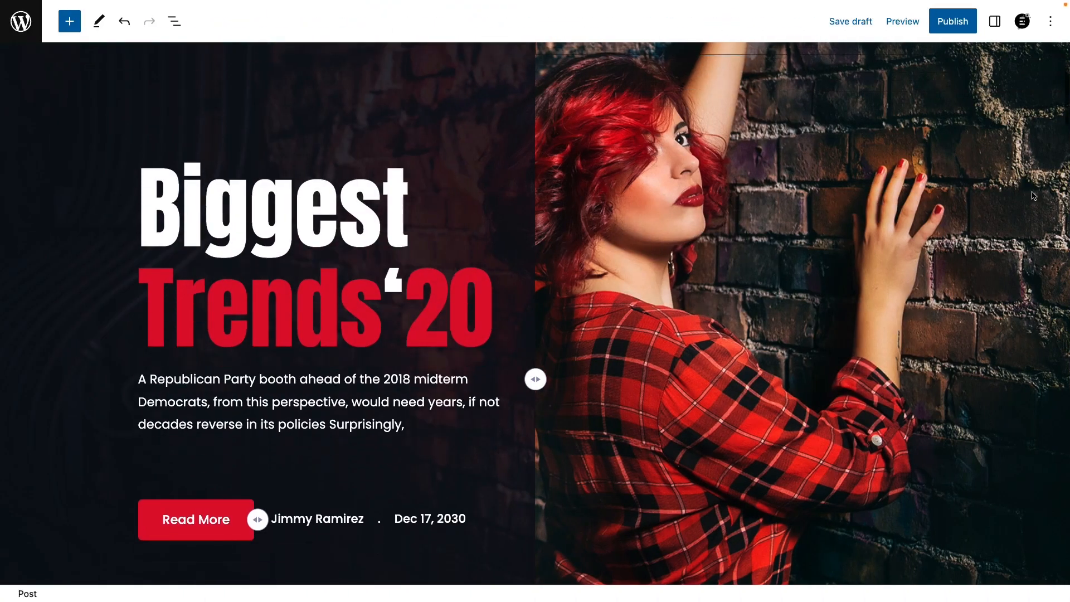
# Insert a News Ticker block into the empty column above Top Fashion.
pyautogui.scroll(-3)
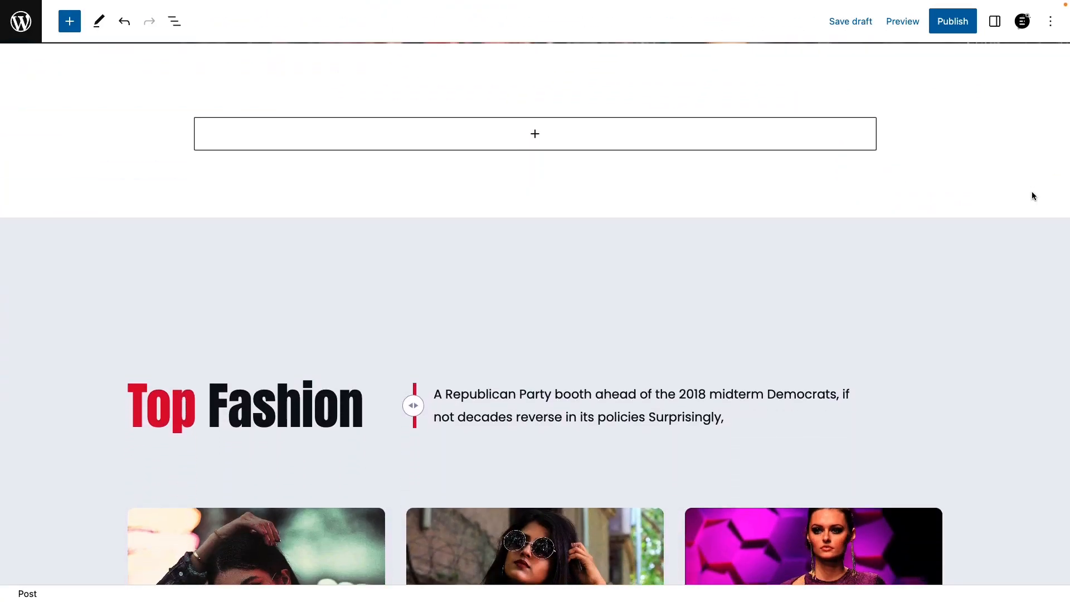
pyautogui.click(535, 133)
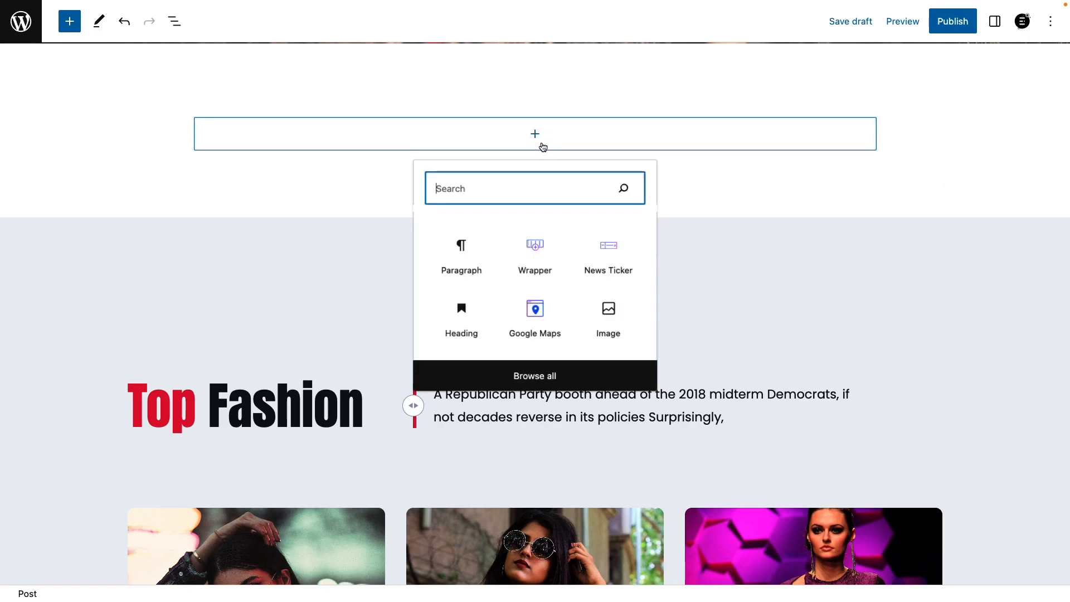
pyautogui.click(607, 245)
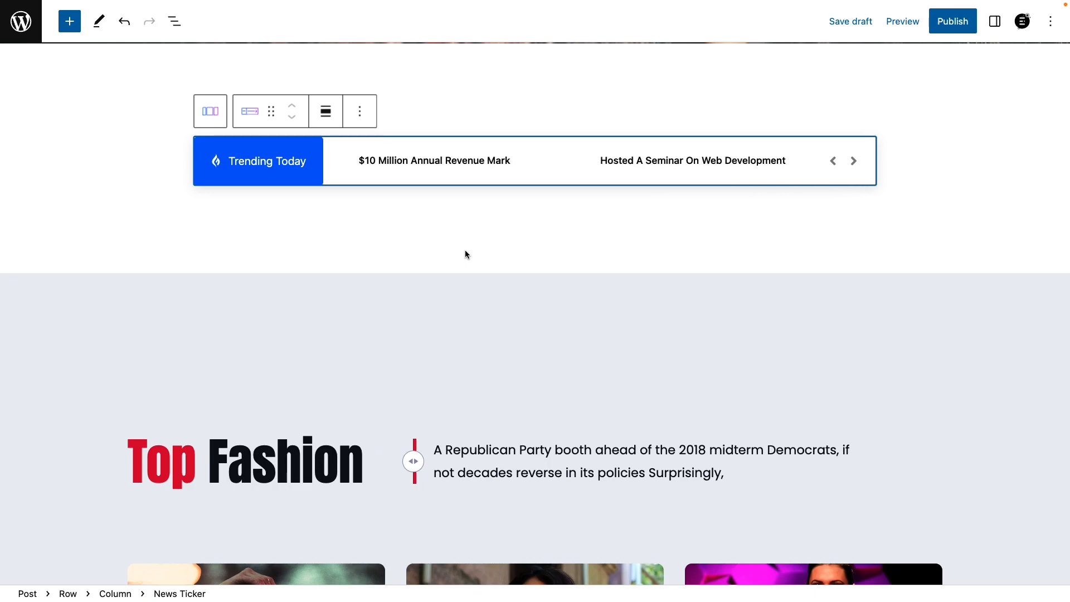
# Title item one 'Fashion Forward: Exploring the Intersection of Technology and Style' and enable links with its slug.
pyautogui.click(995, 21)
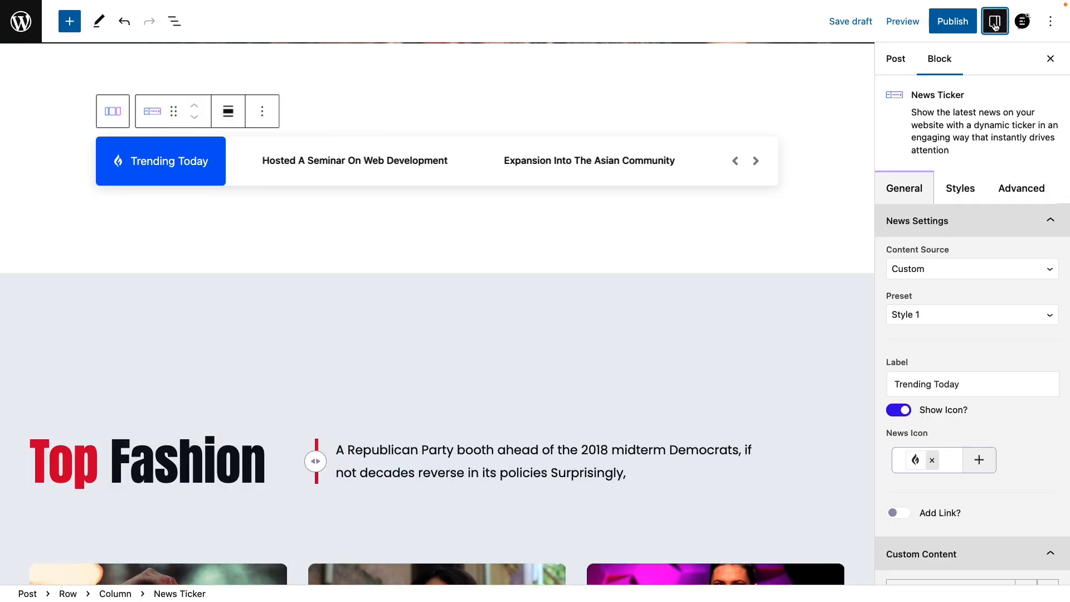
pyautogui.click(969, 268)
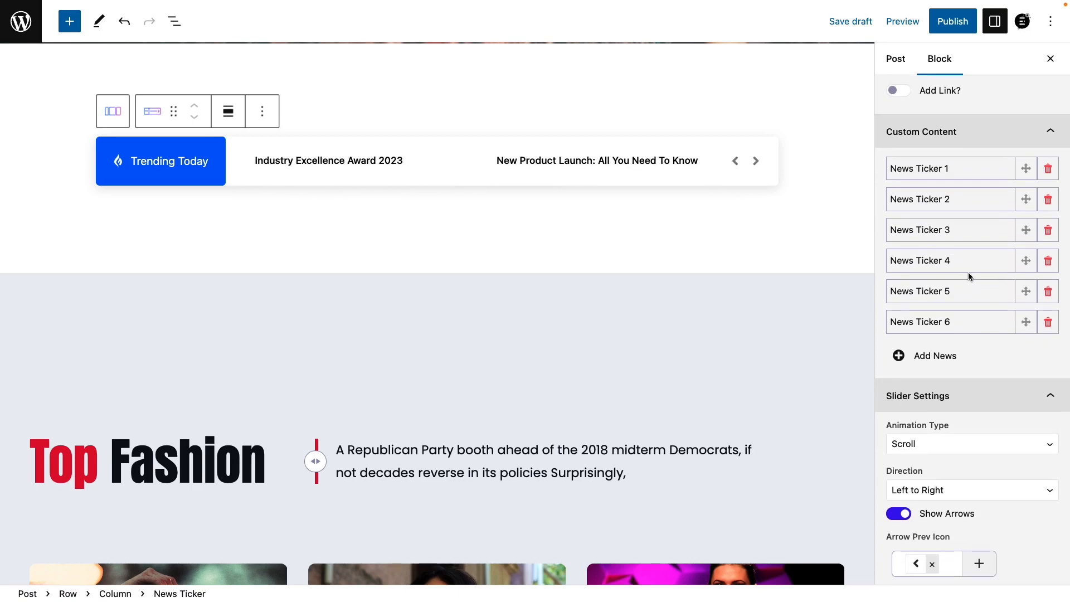
pyautogui.click(947, 169)
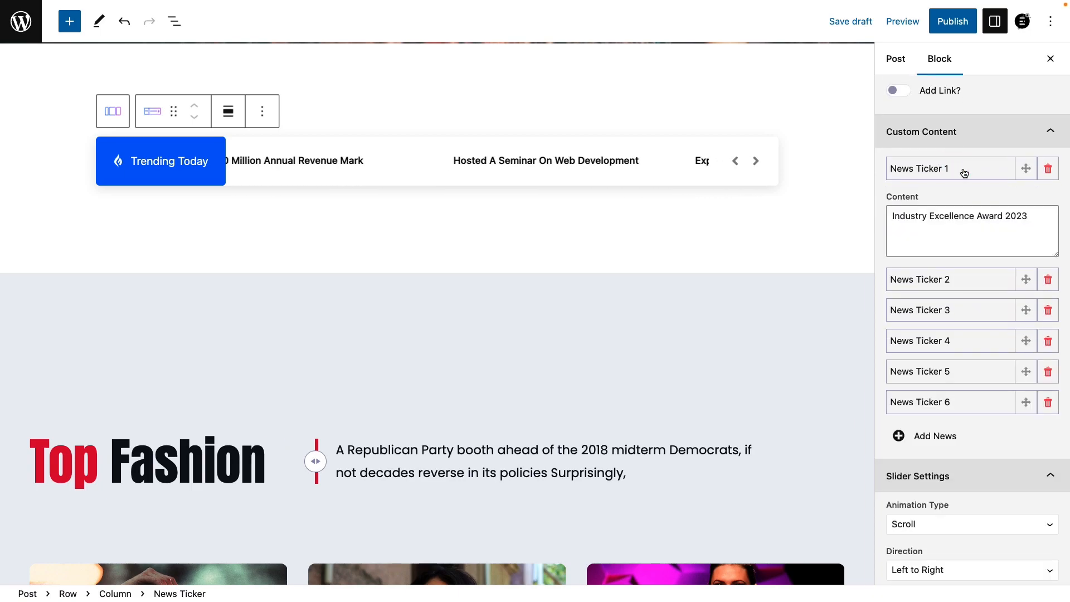
pyautogui.write('Fashion Forward: Exploring the Intersection of Technology and Style')
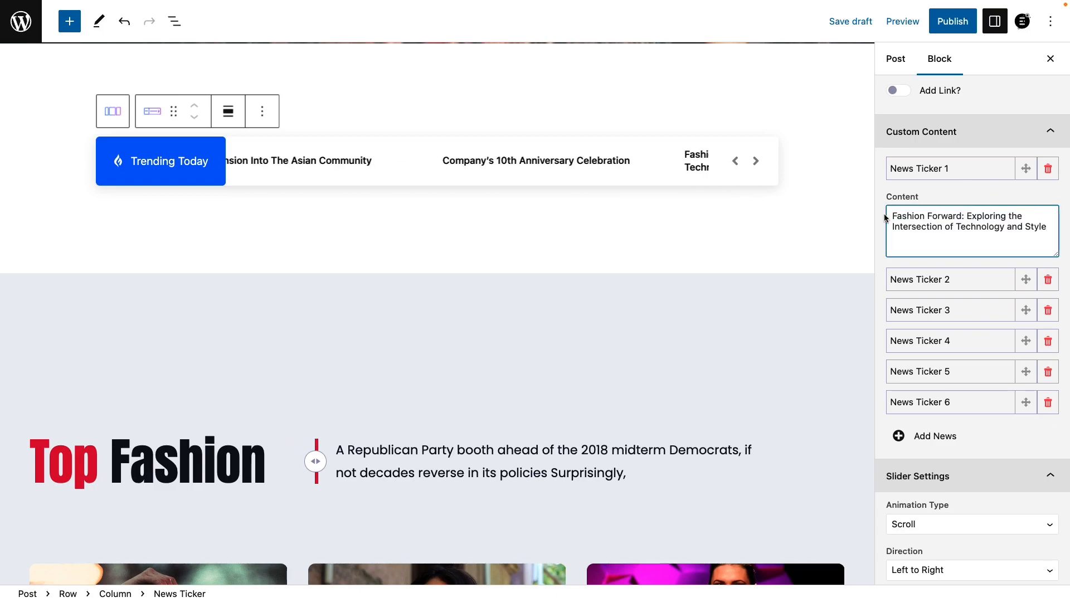
pyautogui.click(898, 89)
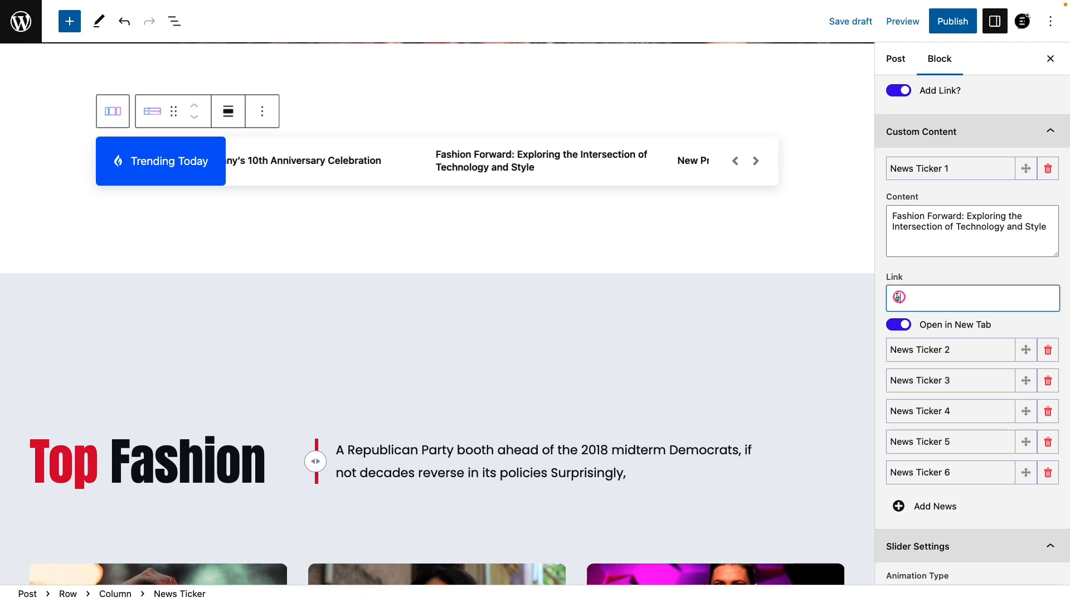
pyautogui.write('intersection-of-technology-and-style')
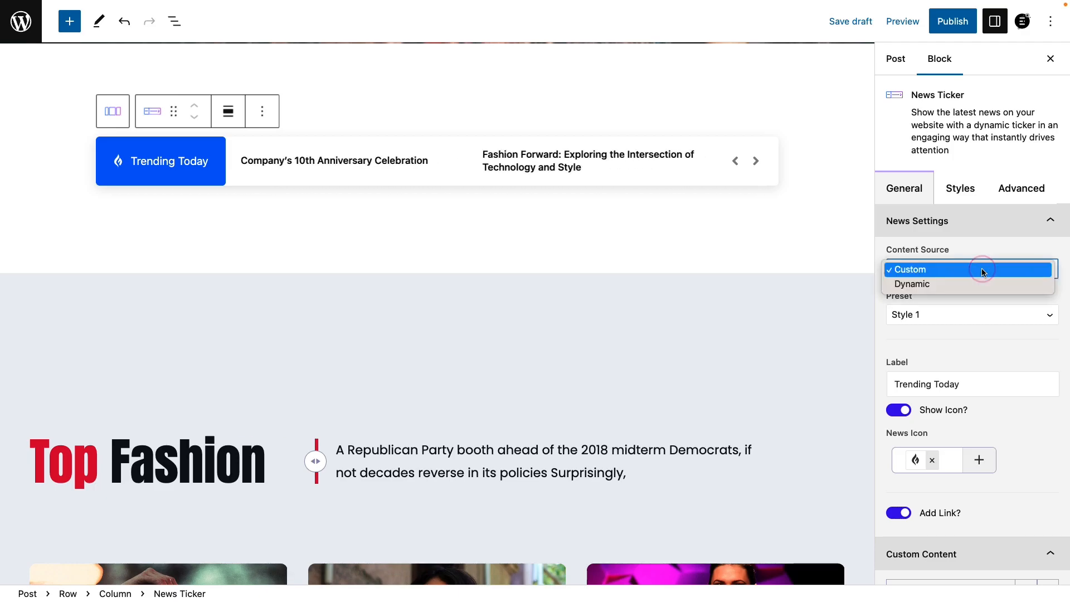
# Switch the ticker to dynamic content, keep Style 1, and show the flame icon.
pyautogui.click(912, 284)
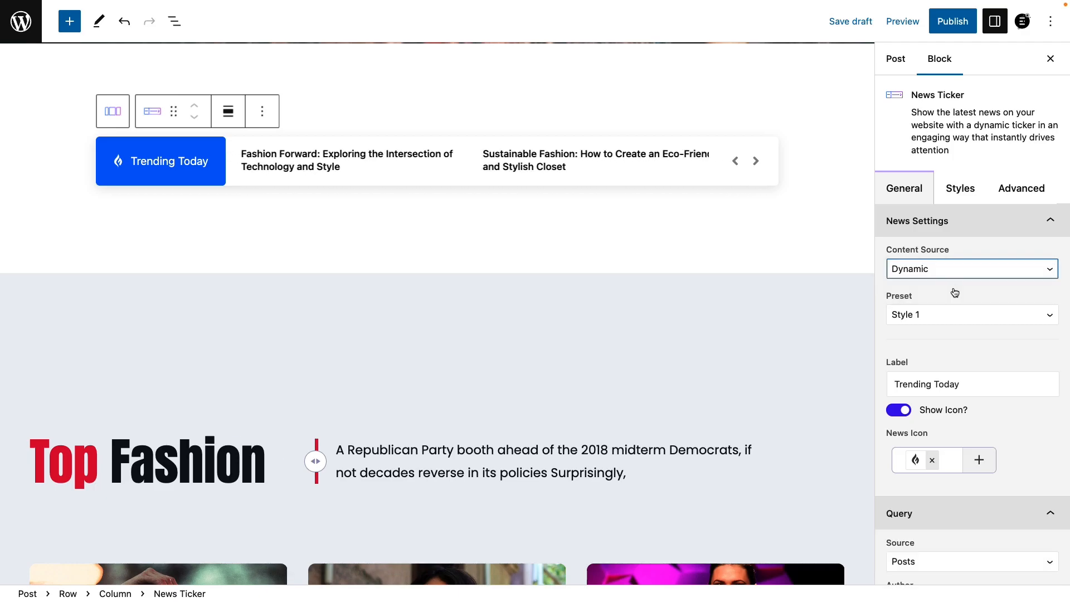
pyautogui.click(969, 315)
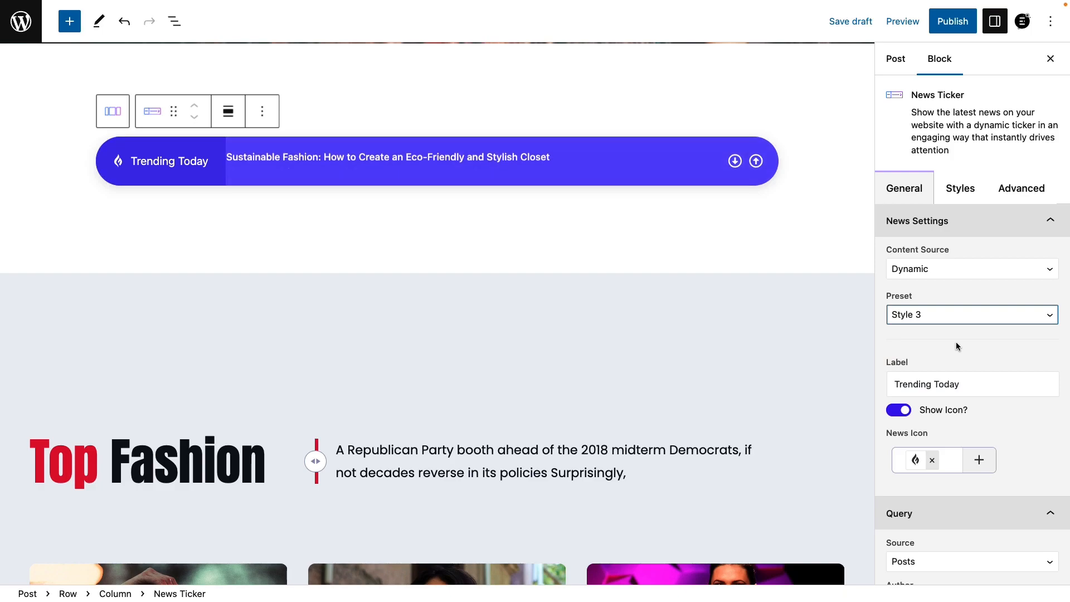
pyautogui.click(969, 314)
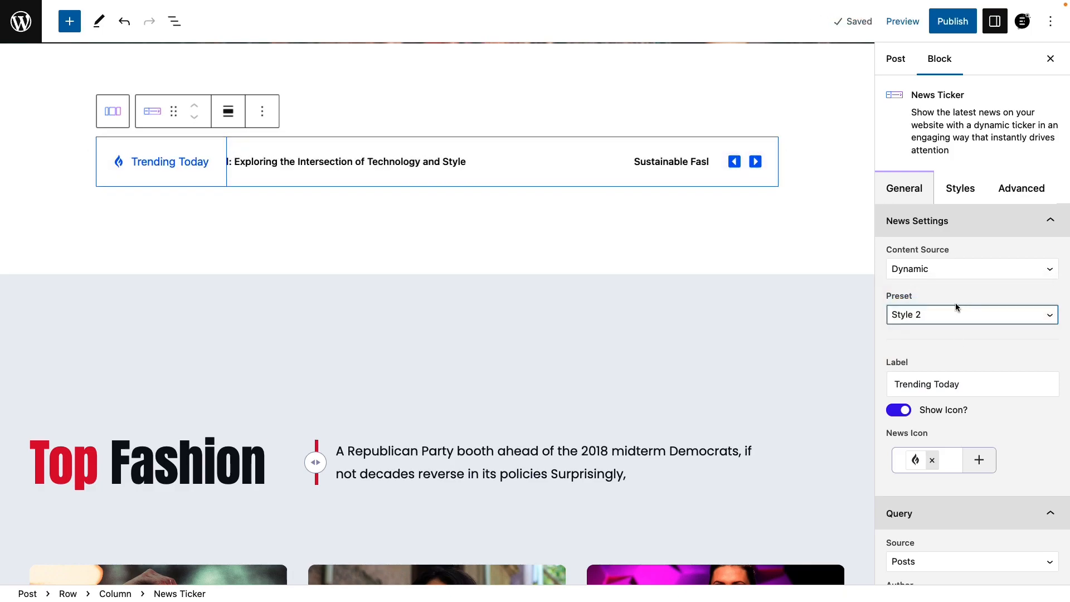
pyautogui.click(969, 315)
pyautogui.write('Now')
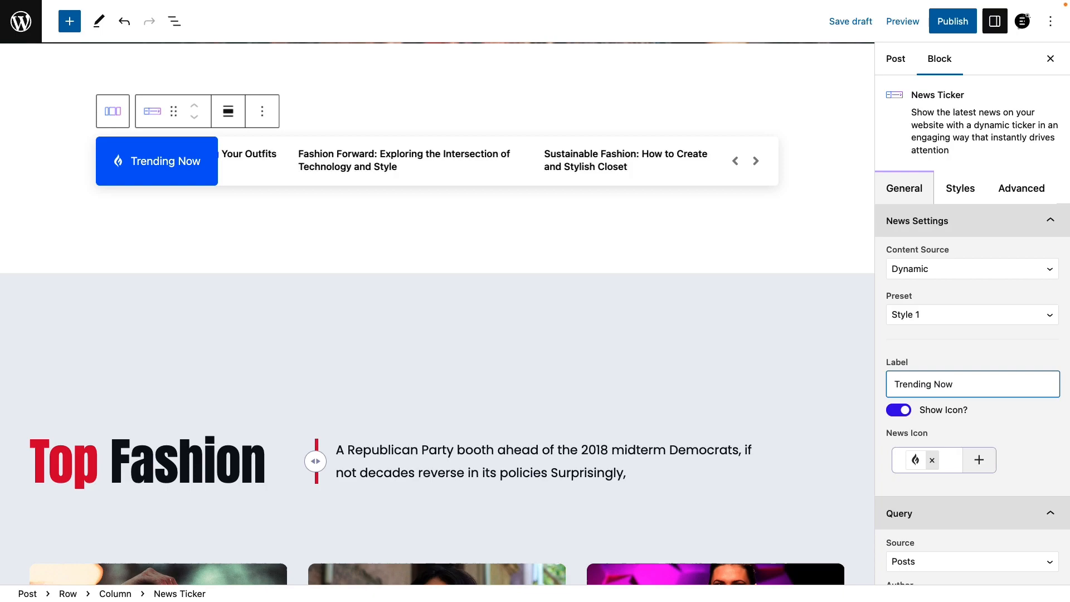
pyautogui.click(898, 409)
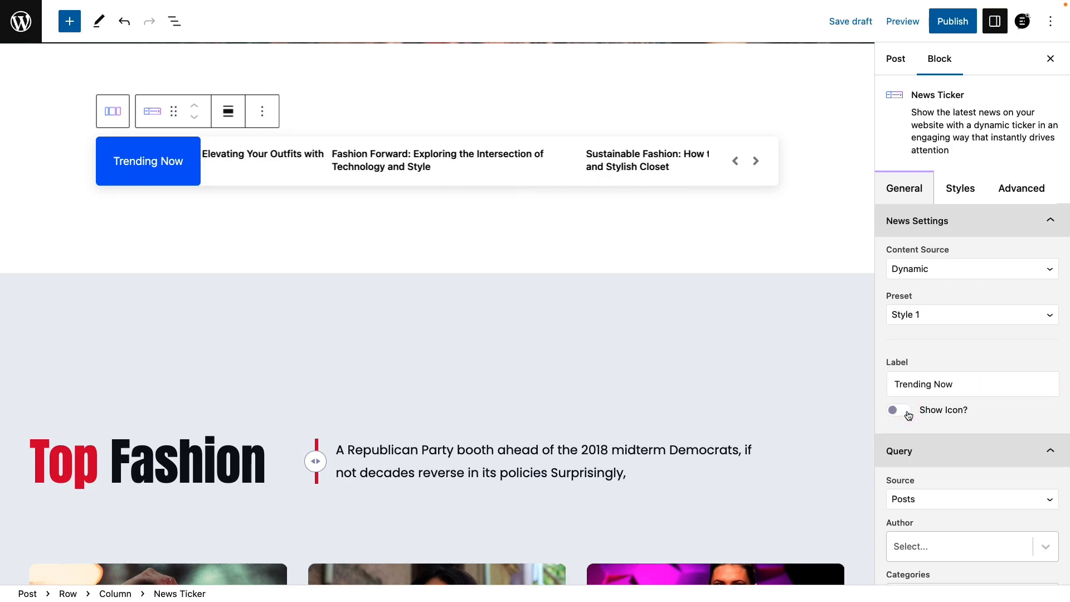
pyautogui.click(898, 410)
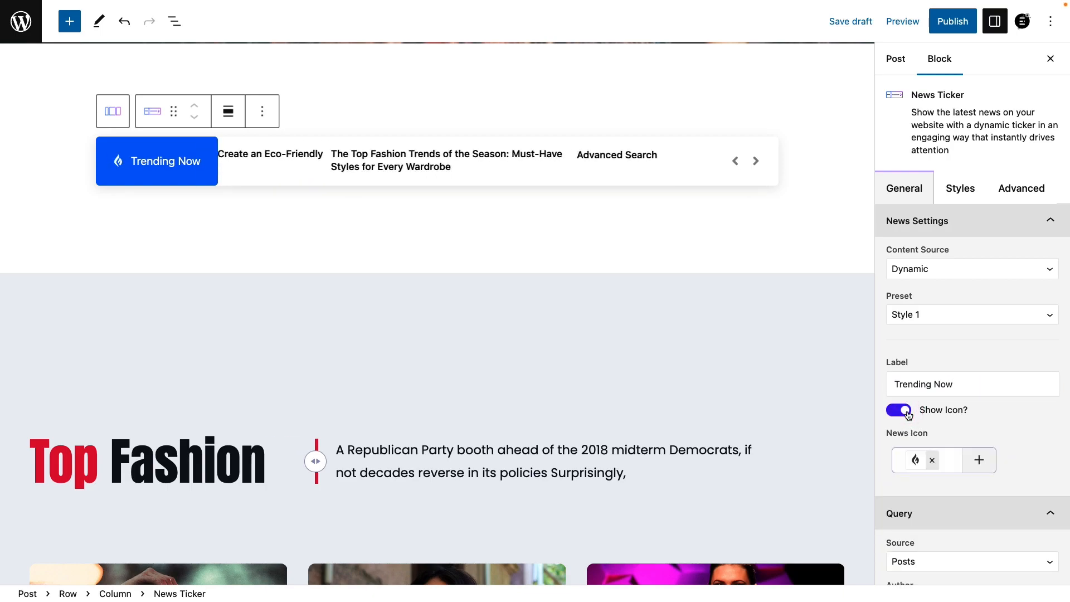
pyautogui.click(979, 460)
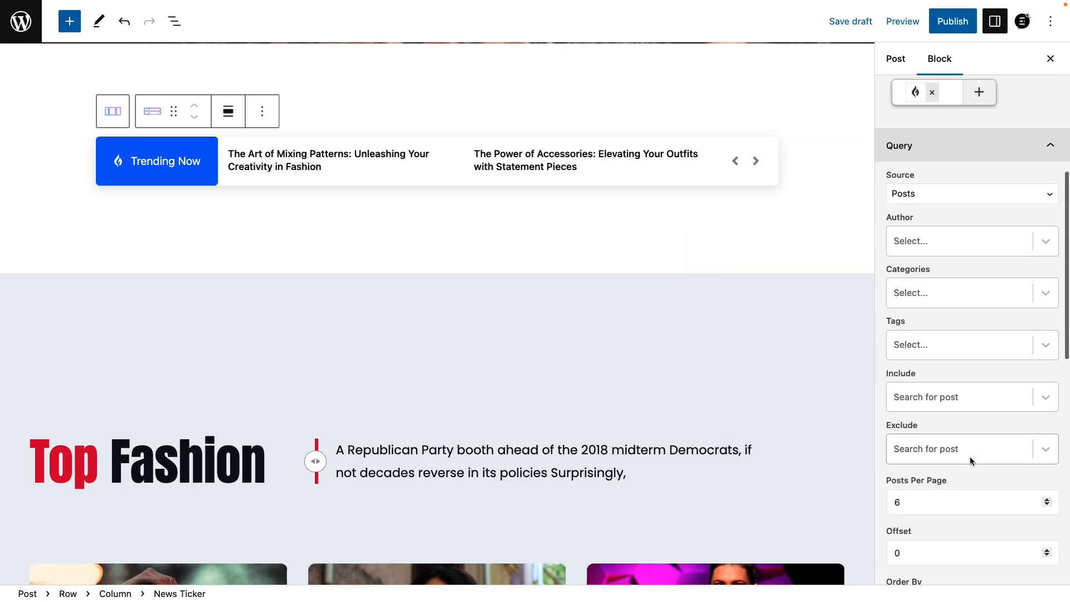
# Try Courses and Products as the Query source, then return to Posts.
pyautogui.click(971, 194)
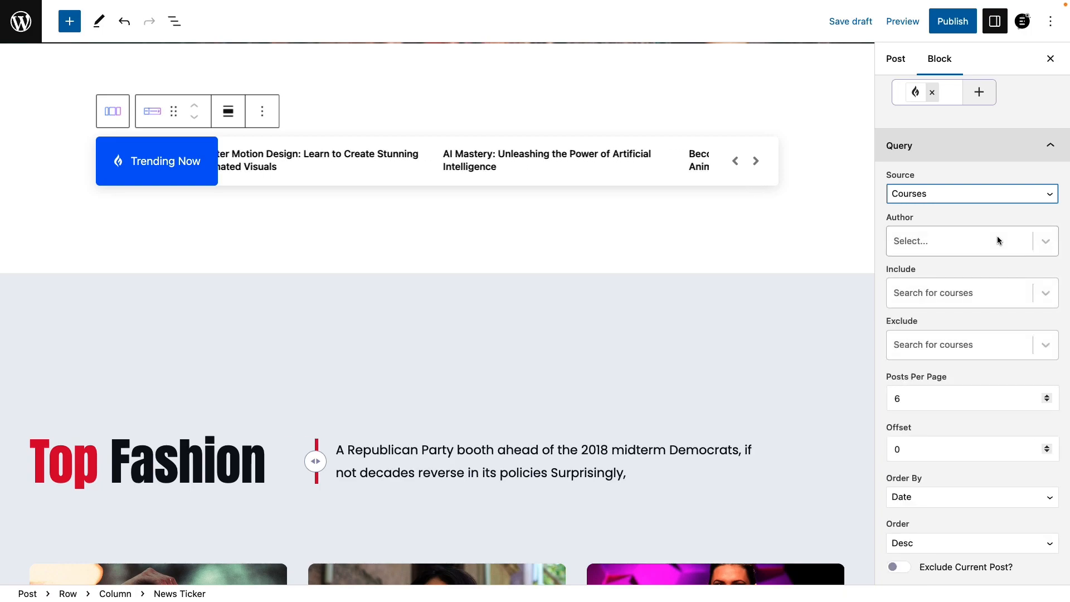
pyautogui.click(969, 193)
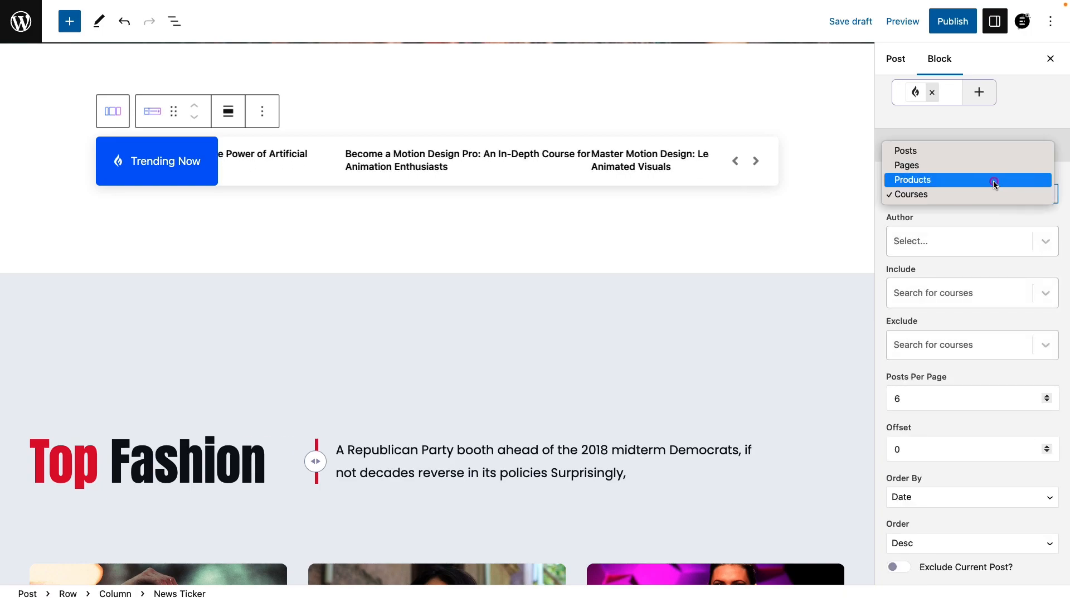
pyautogui.click(912, 180)
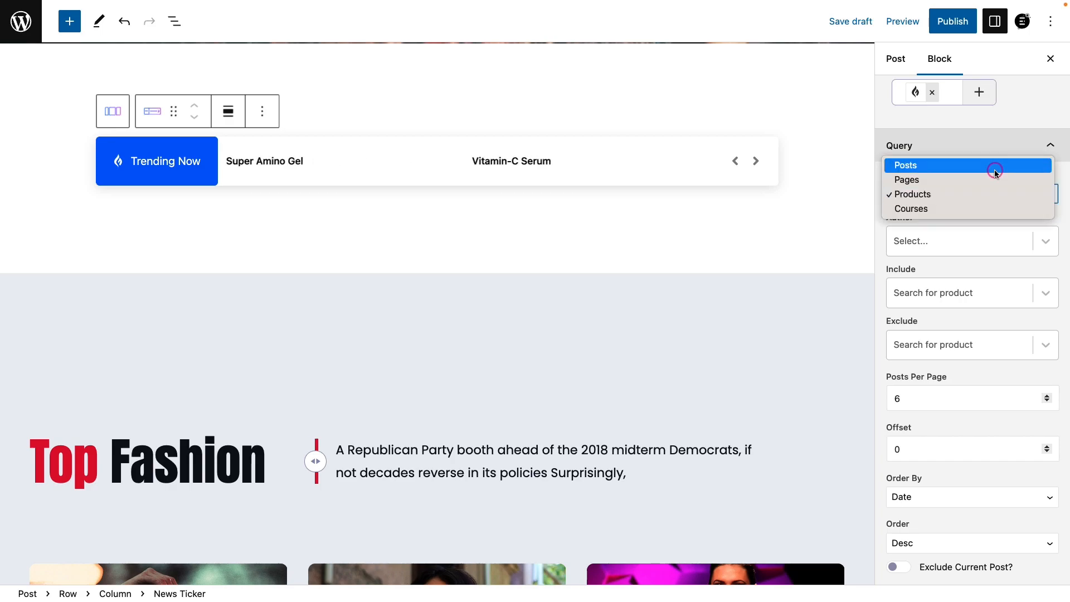
pyautogui.click(905, 165)
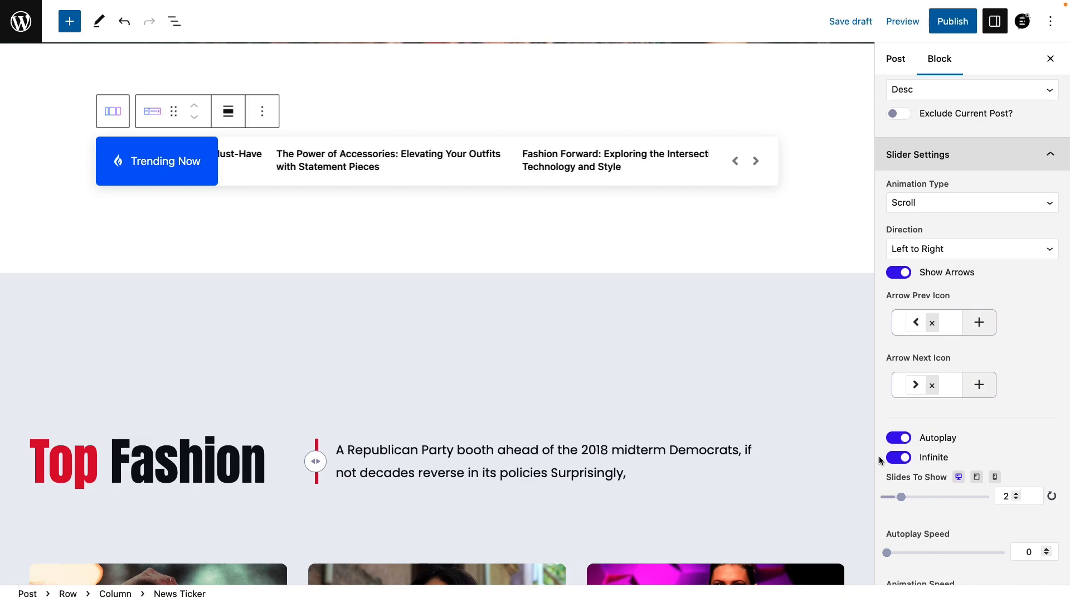
# Keep the ticker running left to right with navigation arrows and autoplay on.
pyautogui.click(969, 202)
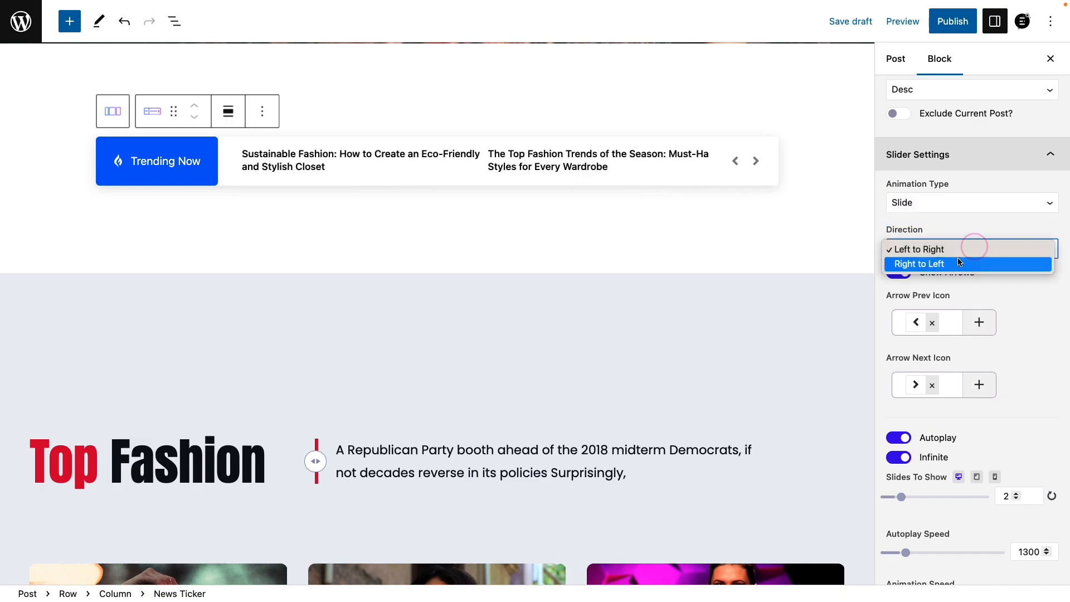
pyautogui.click(920, 264)
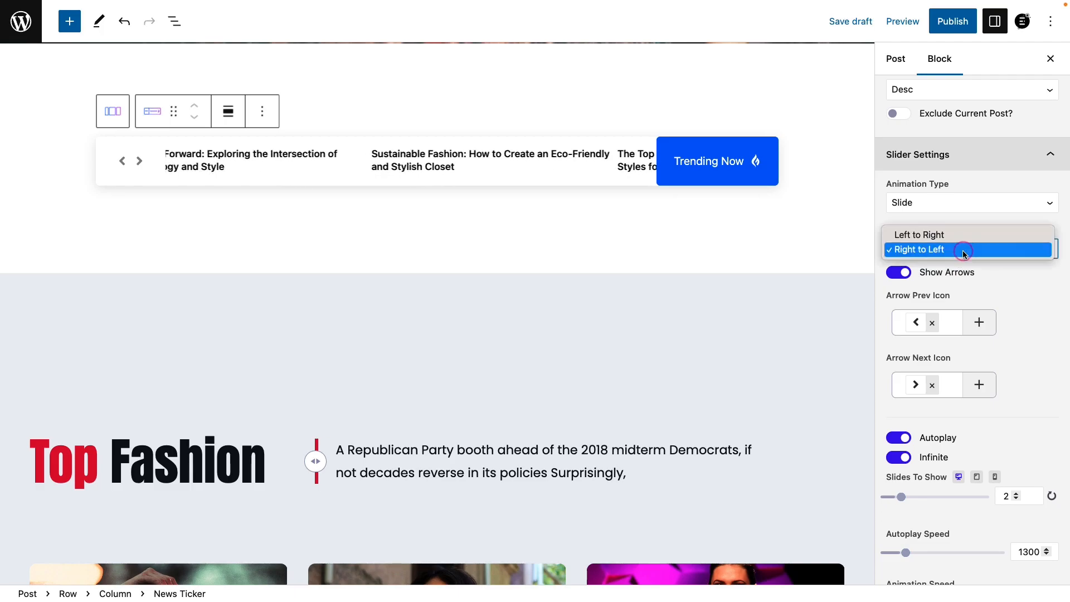
pyautogui.click(920, 235)
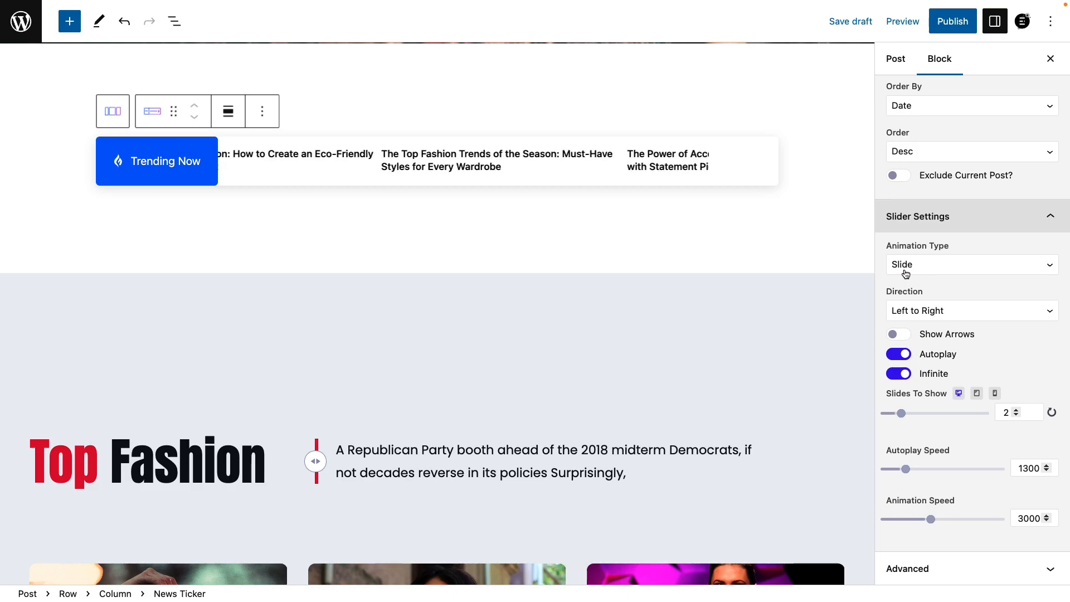
pyautogui.click(898, 334)
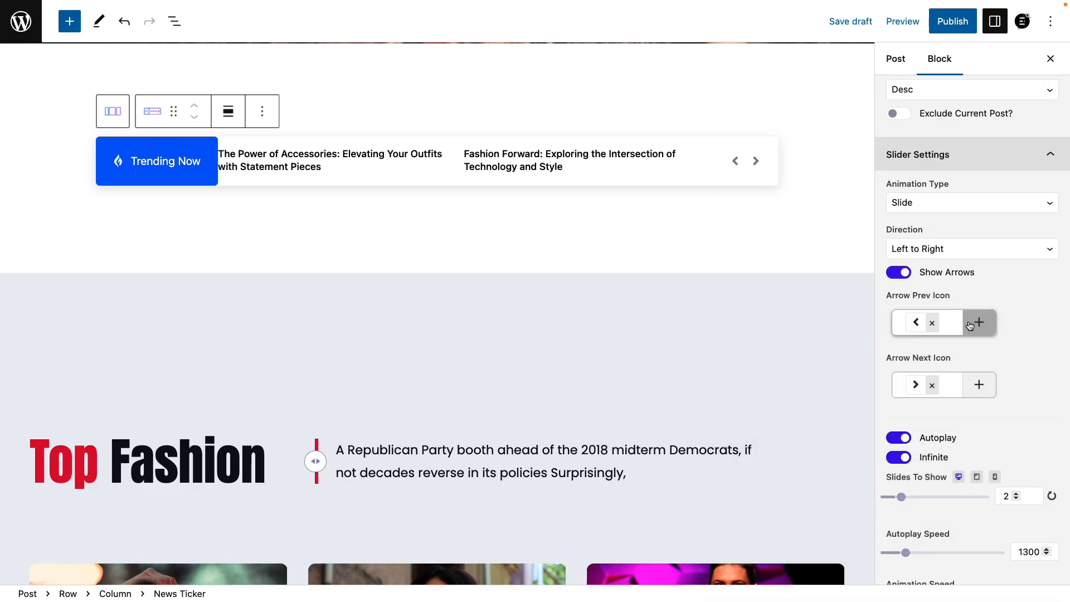
pyautogui.click(898, 438)
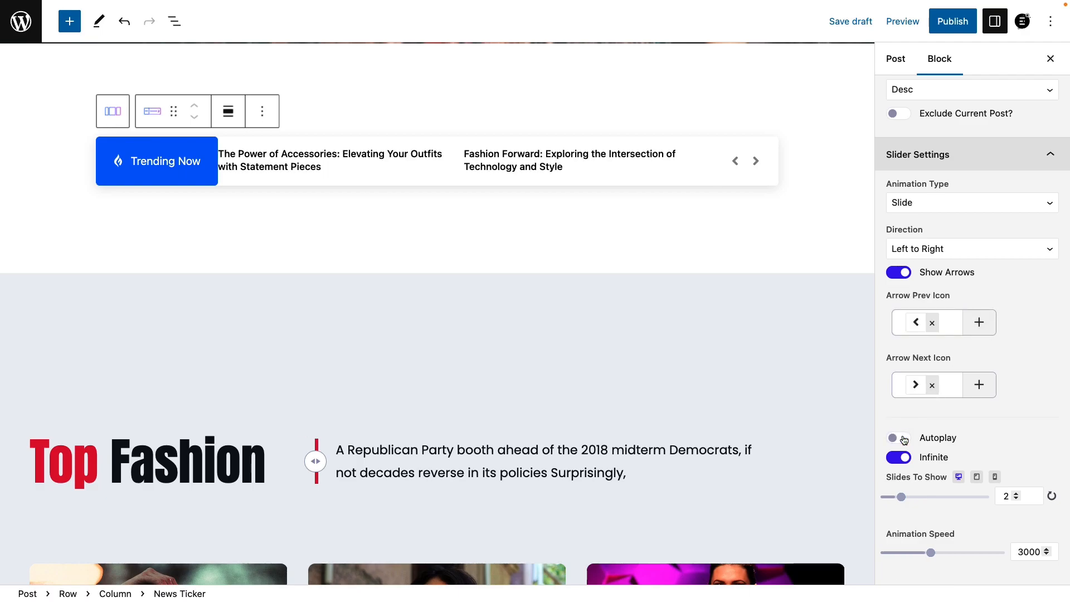
pyautogui.click(897, 438)
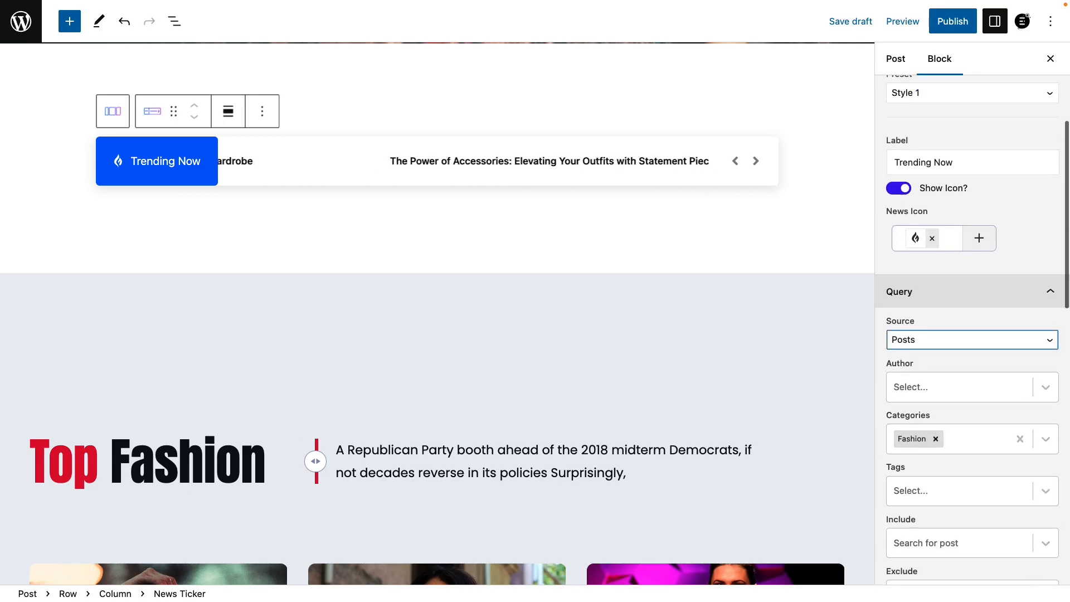
# Give the ticker label a red style and preview the page beneath the hero.
pyautogui.click(960, 188)
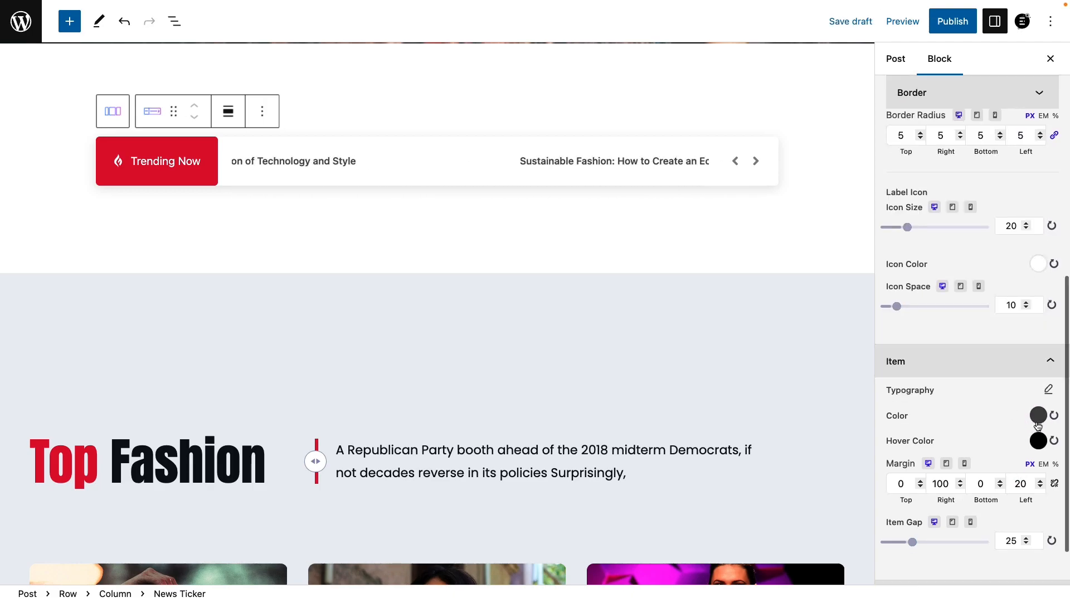
pyautogui.click(1038, 416)
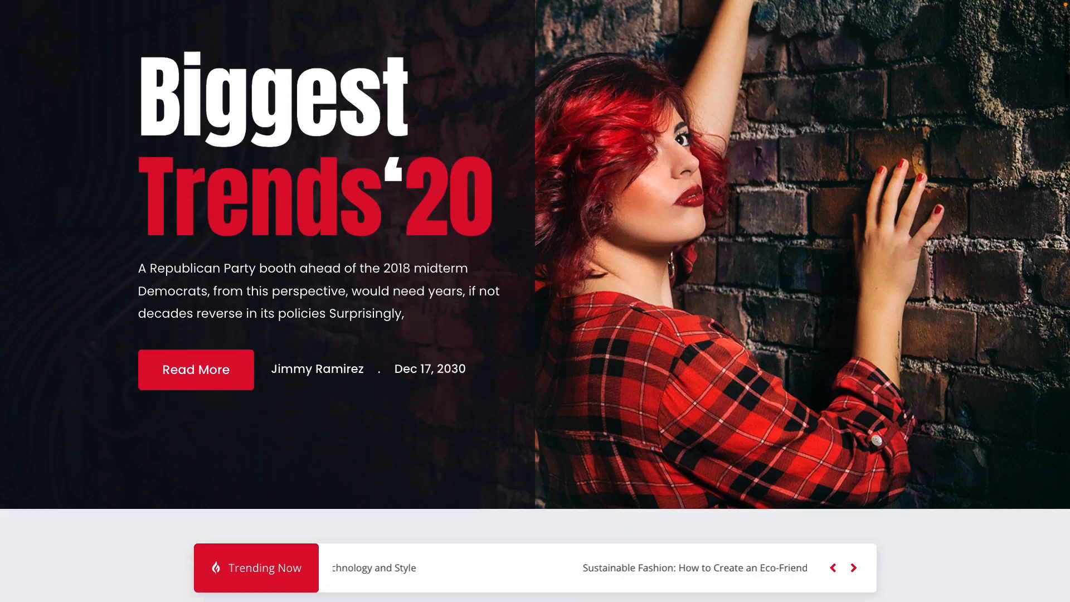
pyautogui.scroll(-3)
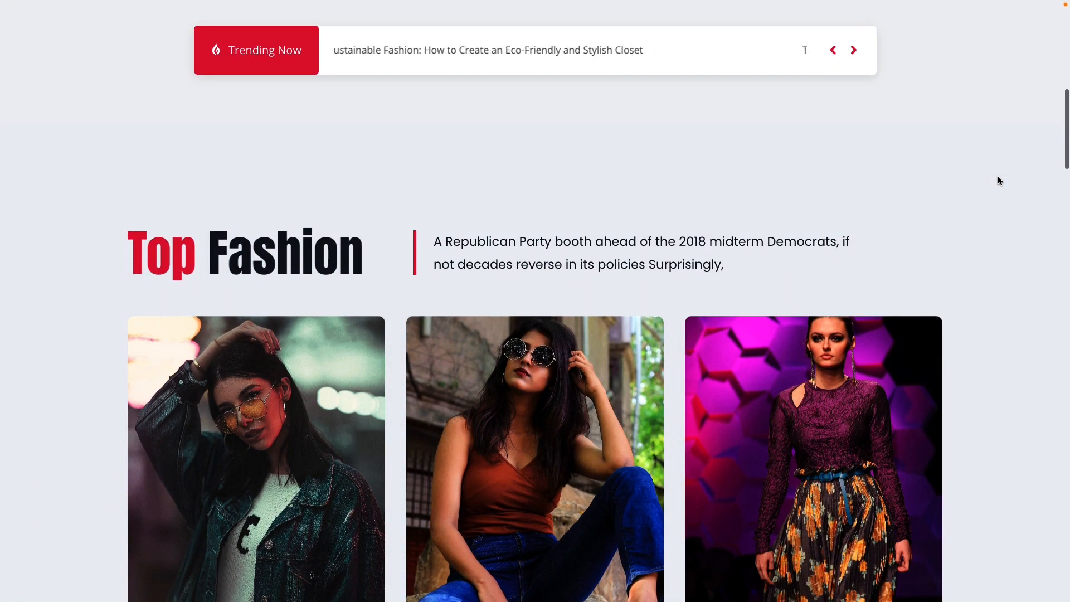
pyautogui.click(853, 50)
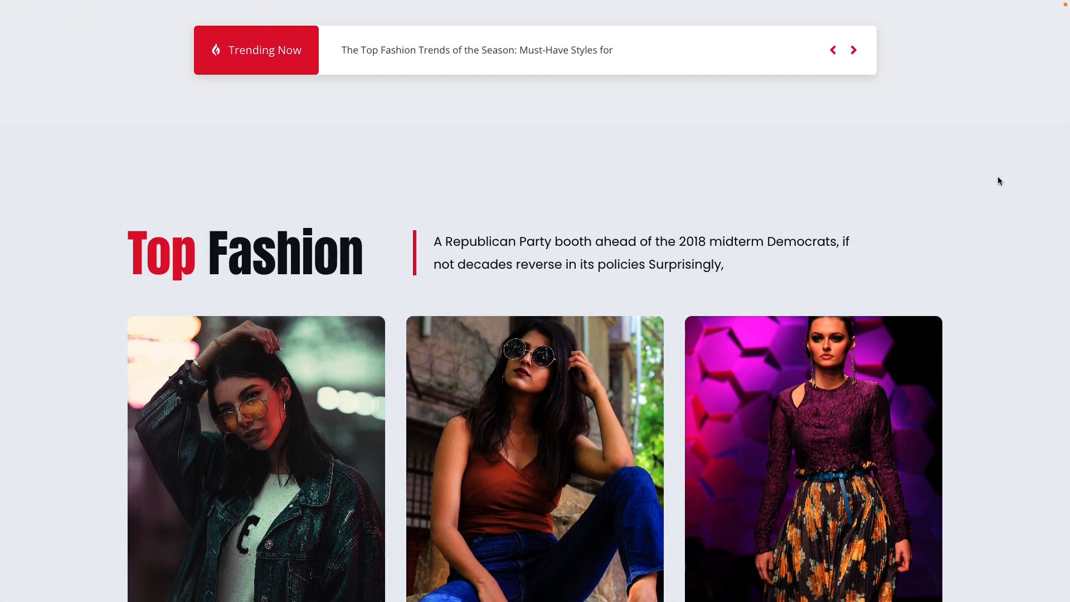
pyautogui.click(853, 49)
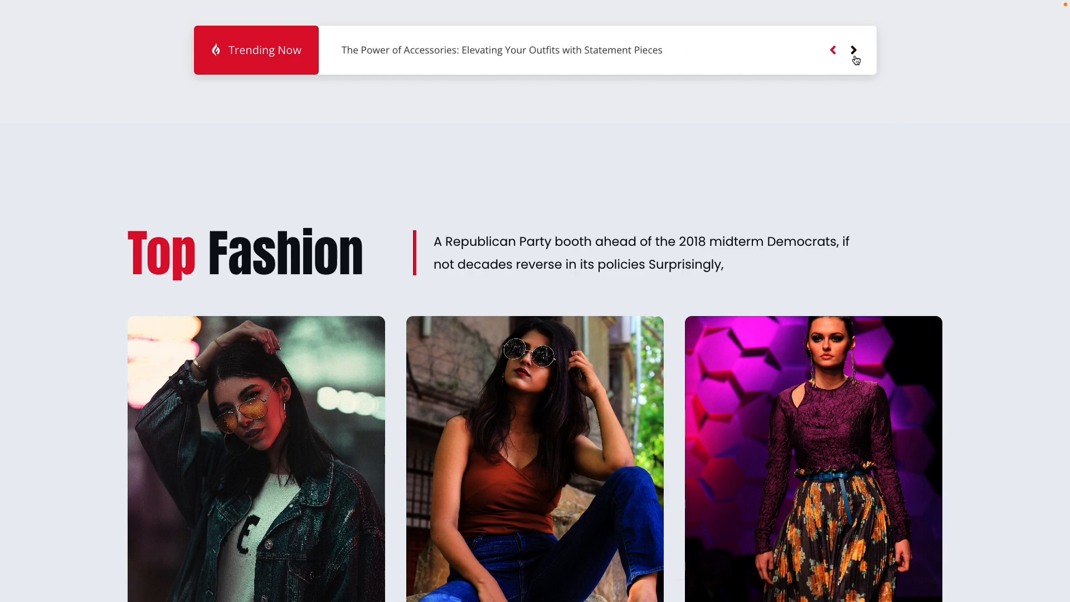
pyautogui.click(853, 50)
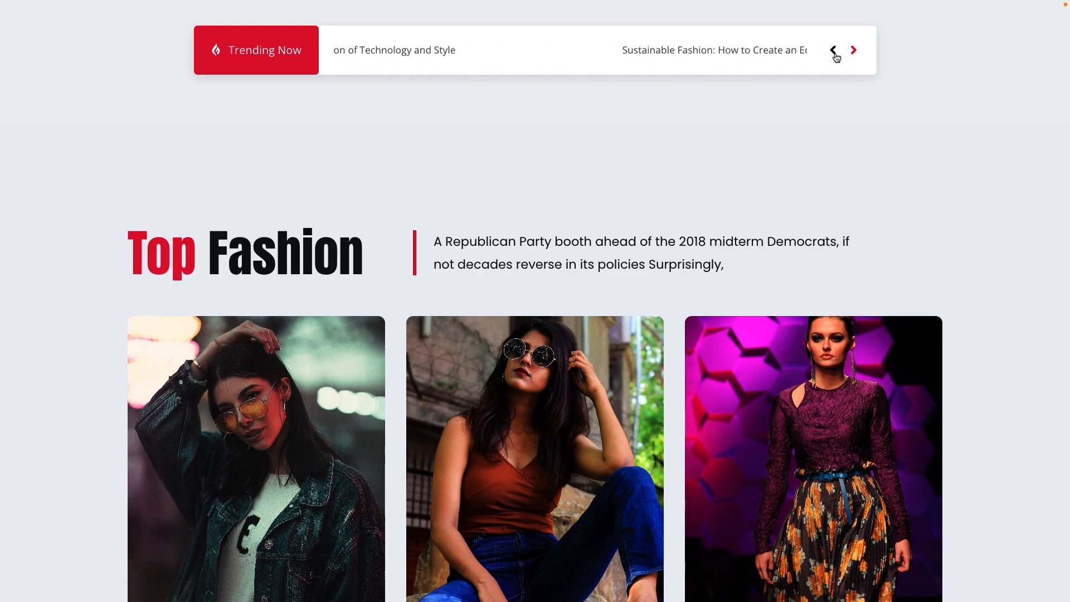